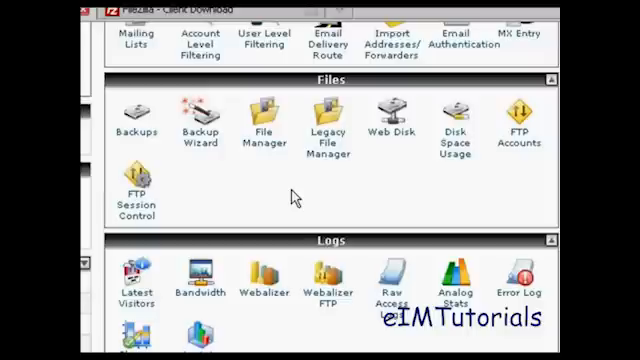
mouse_move(324, 210)
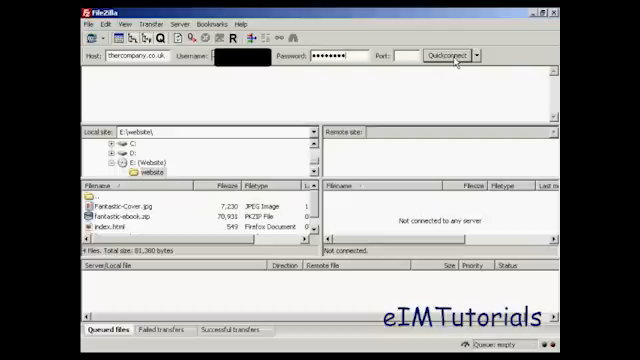
Connect to the web server via Quickconnect and list its top-level folders
click(440, 56)
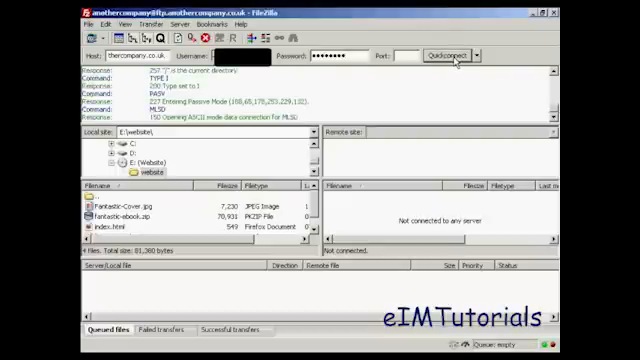
click(440, 56)
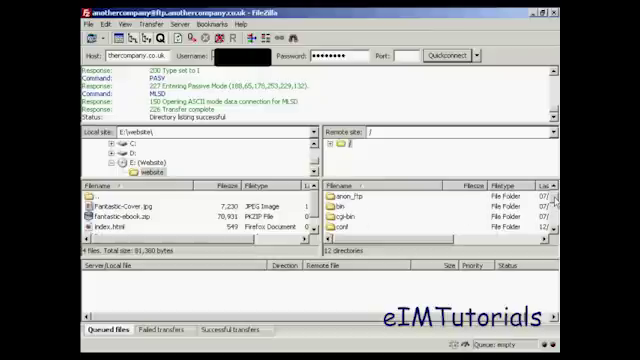
scroll(down, 3)
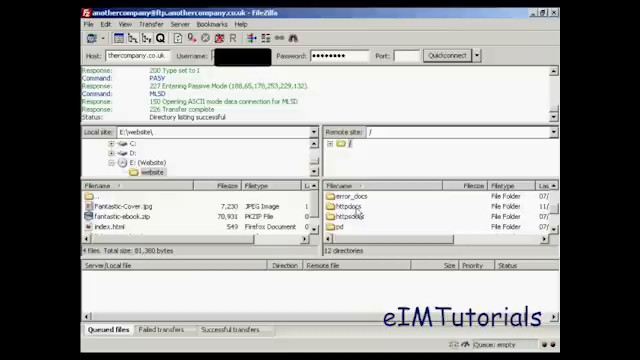
Create a new directory named '7' inside httpdocs on the server
click(360, 208)
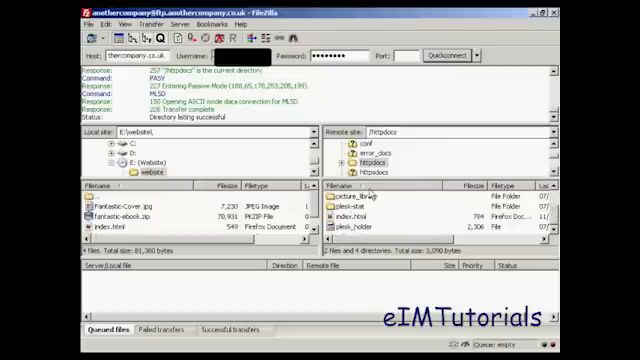
click(362, 164)
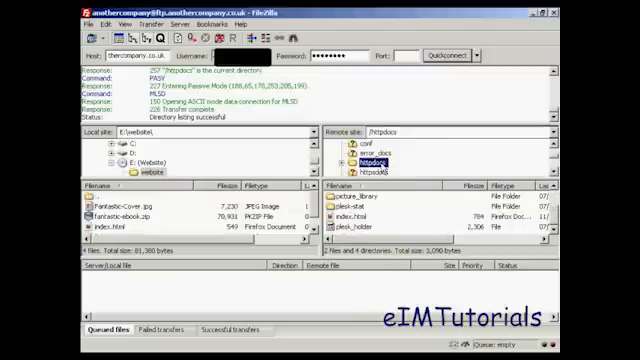
right_click(366, 164)
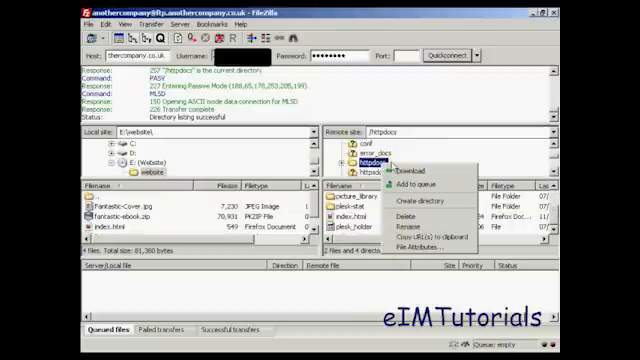
mouse_move(420, 200)
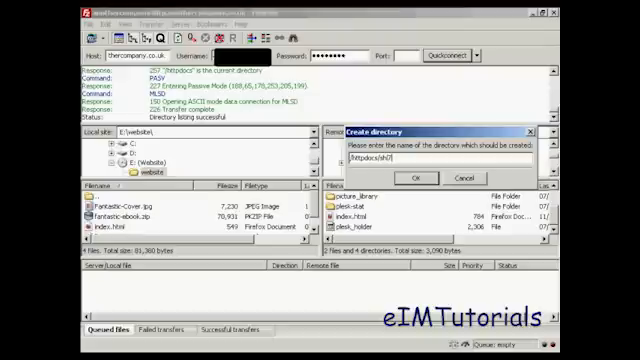
text(7)
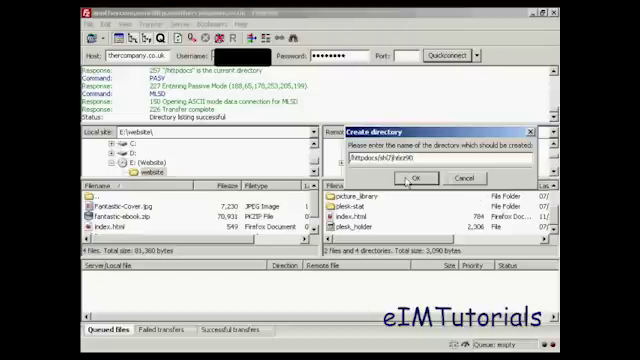
click(392, 180)
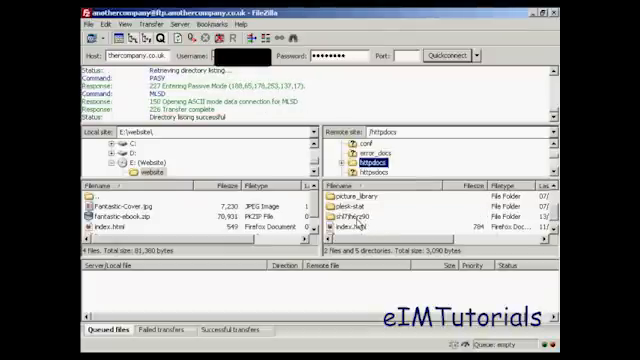
Open the new empty server directory as the upload destination beside the local files
click(370, 216)
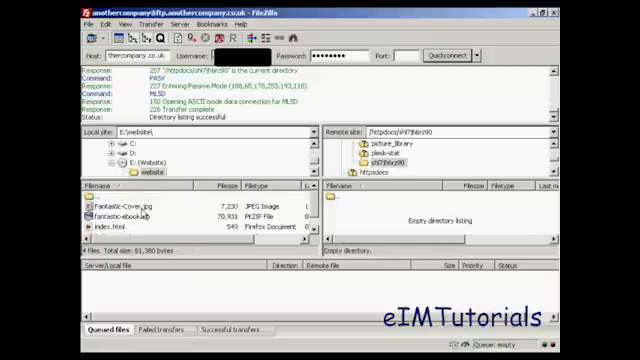
click(130, 204)
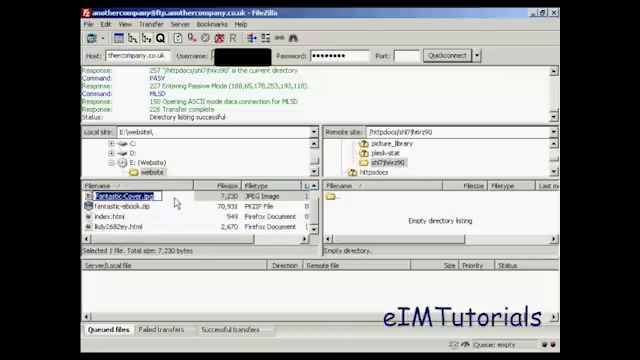
Upload the selected cover image, ebook zip and index page to the new directory
click(130, 206)
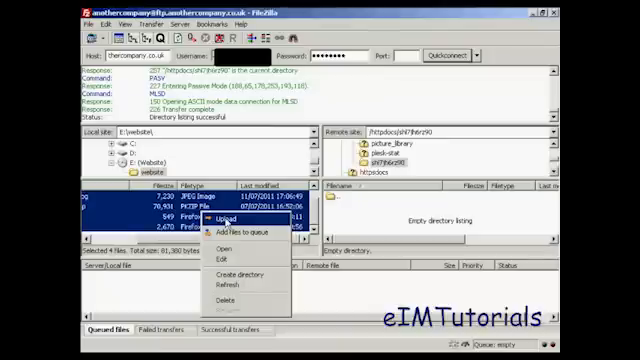
click(214, 216)
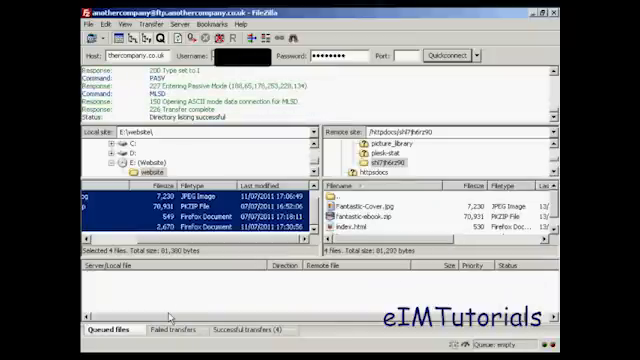
mouse_move(328, 282)
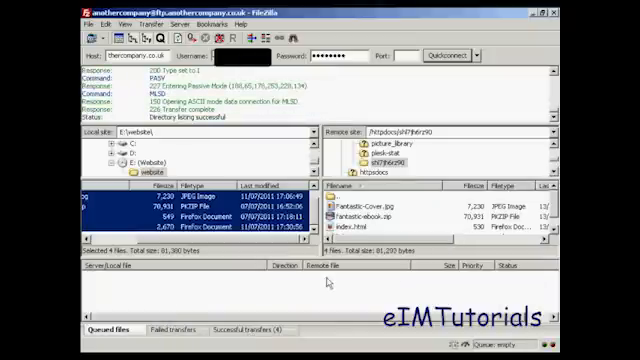